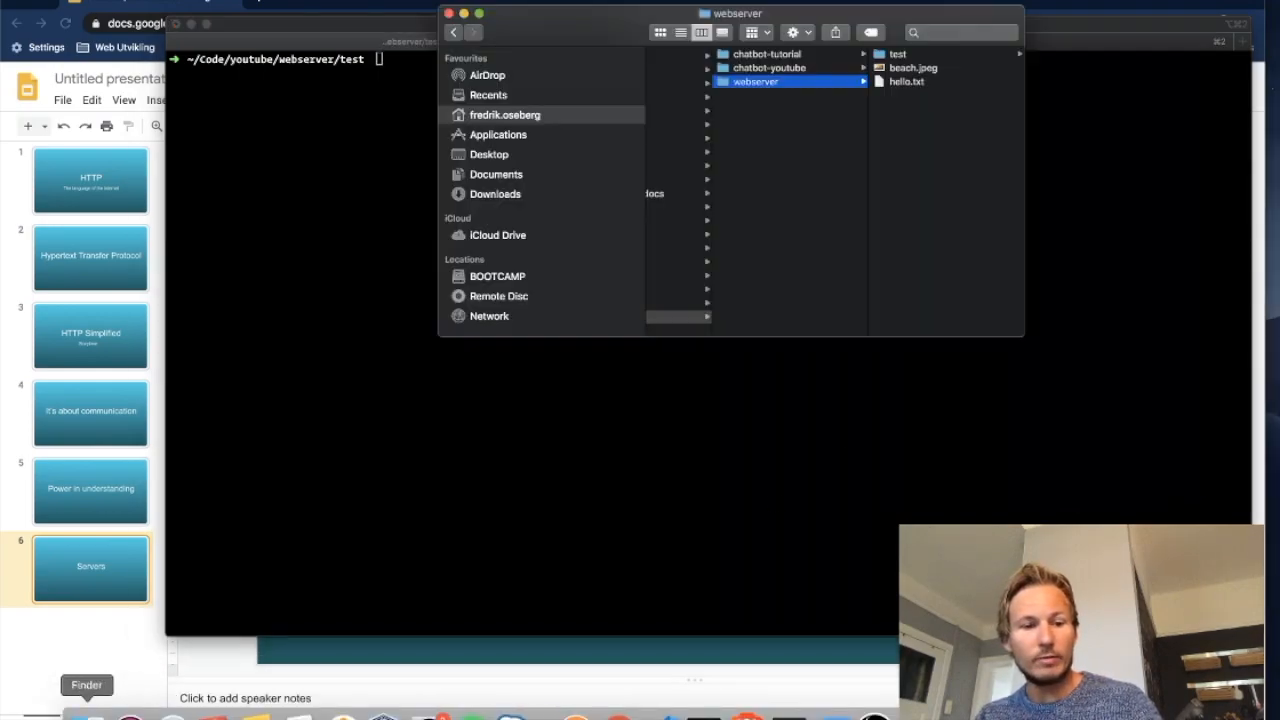
pyautogui.moveTo(668, 436)
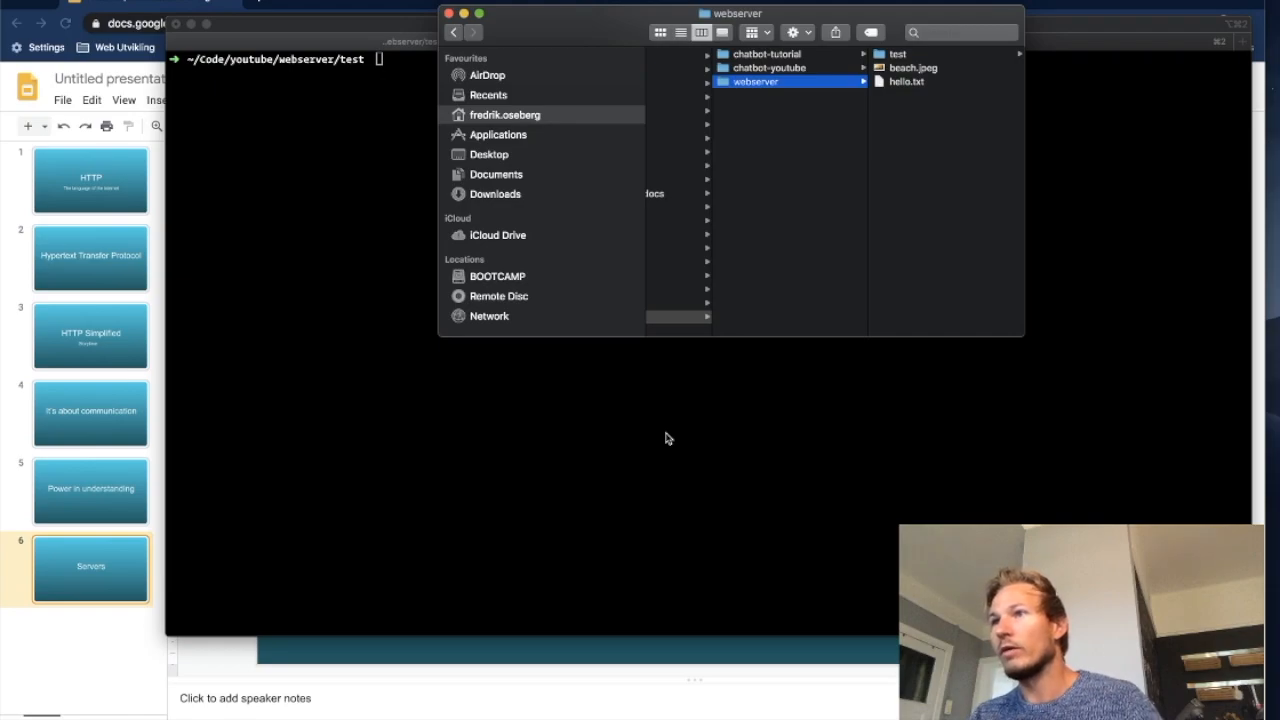
pyautogui.moveTo(818, 108)
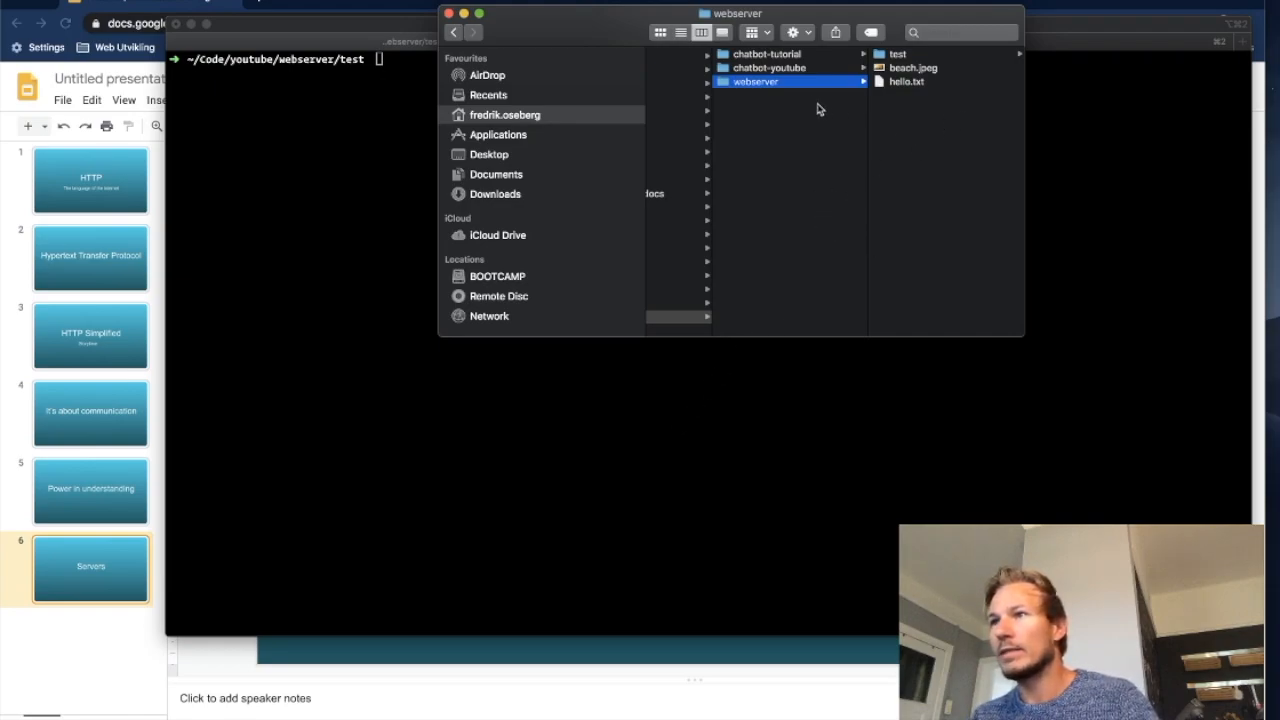
pyautogui.moveTo(796, 92)
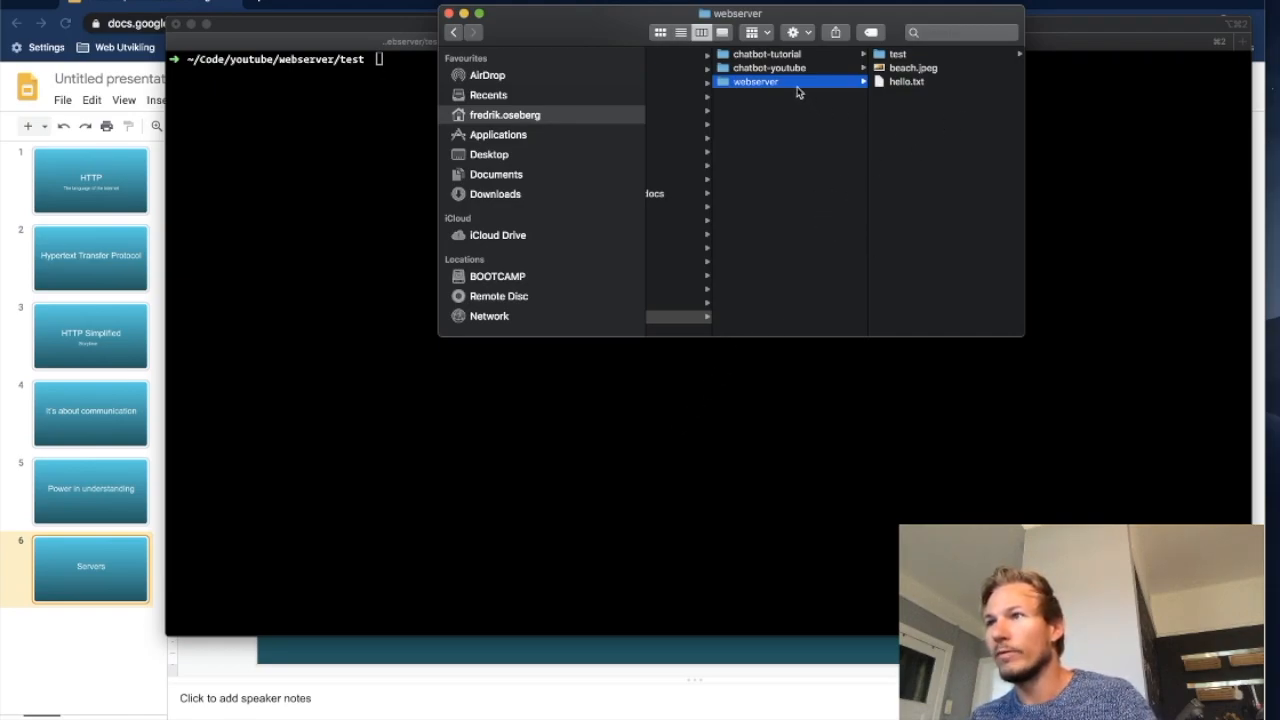
pyautogui.moveTo(338, 264)
pyautogui.write('cd')
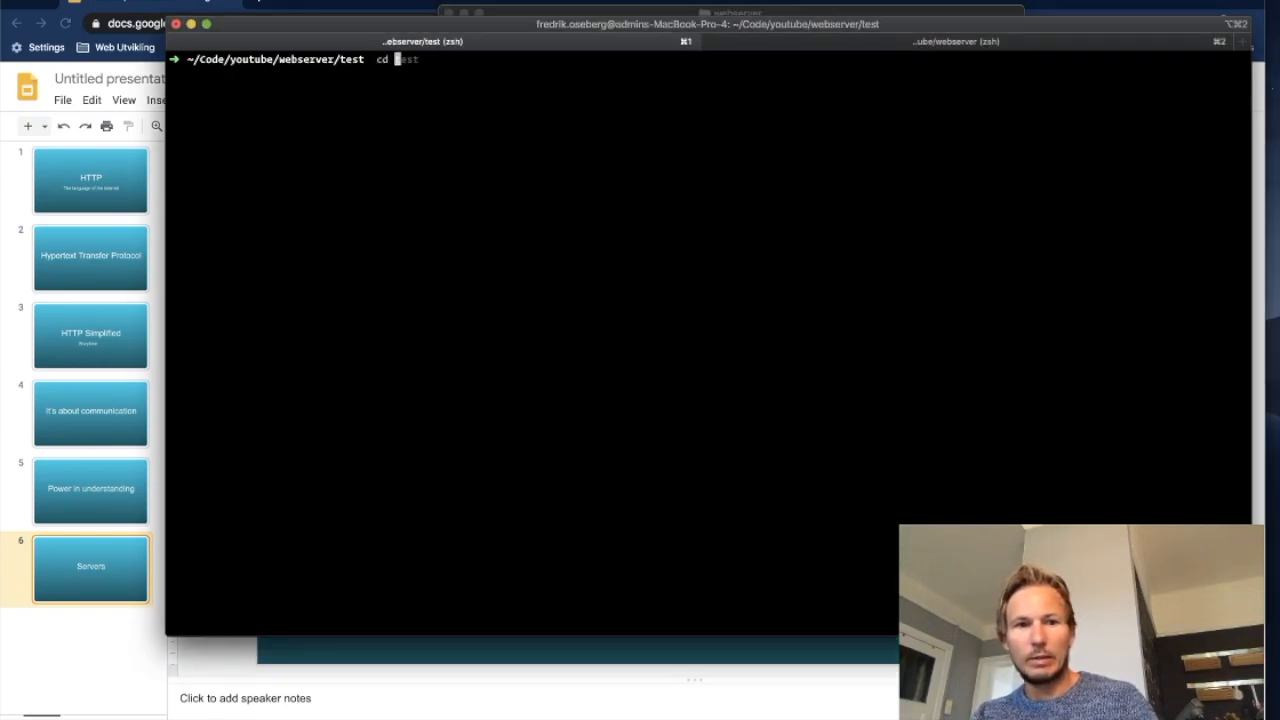
# Step: Move up into the webserver folder and run python -m SimpleHTTPServer 8000 to serve on 0.0.0.0
pyautogui.write(' ..')
pyautogui.press('Return')
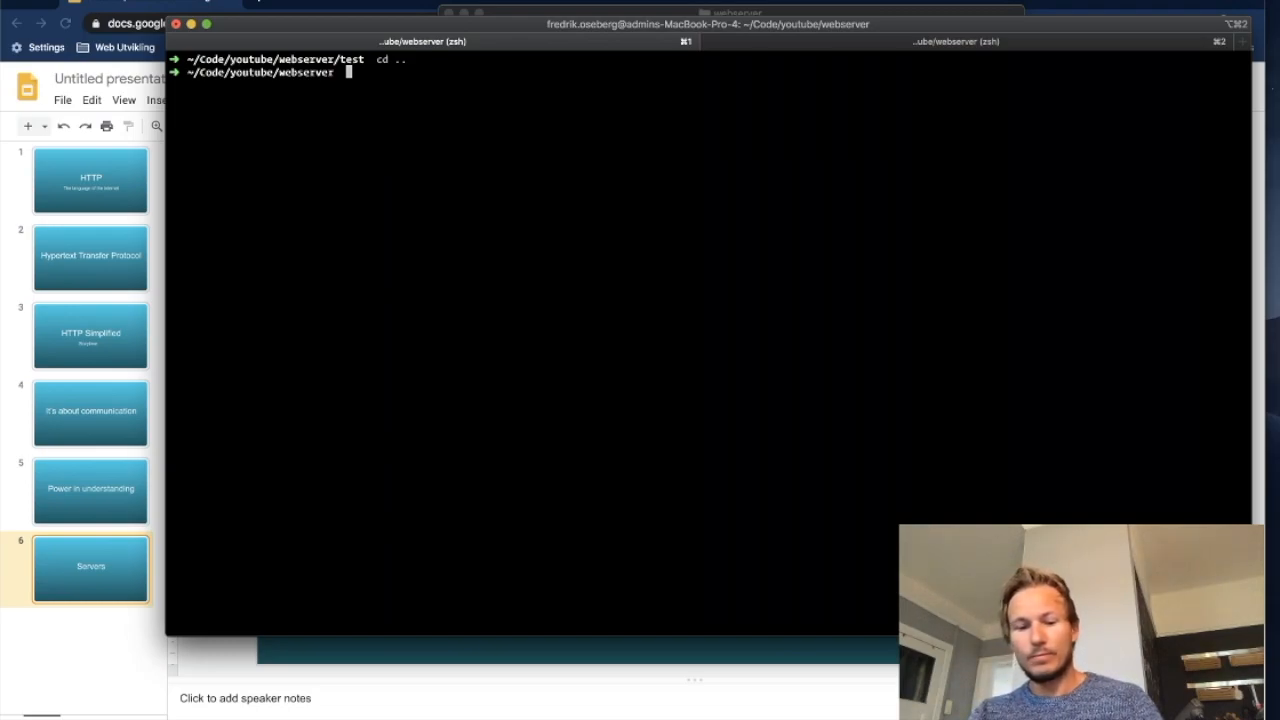
pyautogui.write('python -m SimpleHTTPServer 8000')
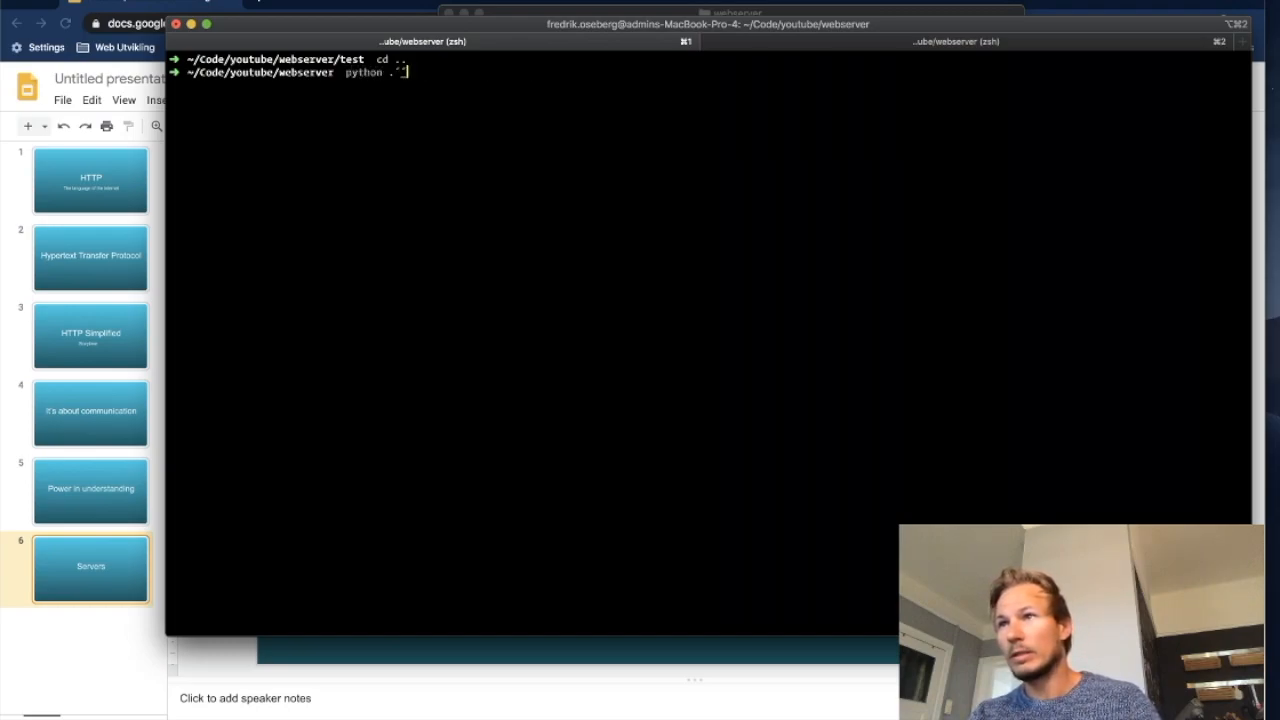
pyautogui.write('-m SimpleHTTPServer 8000')
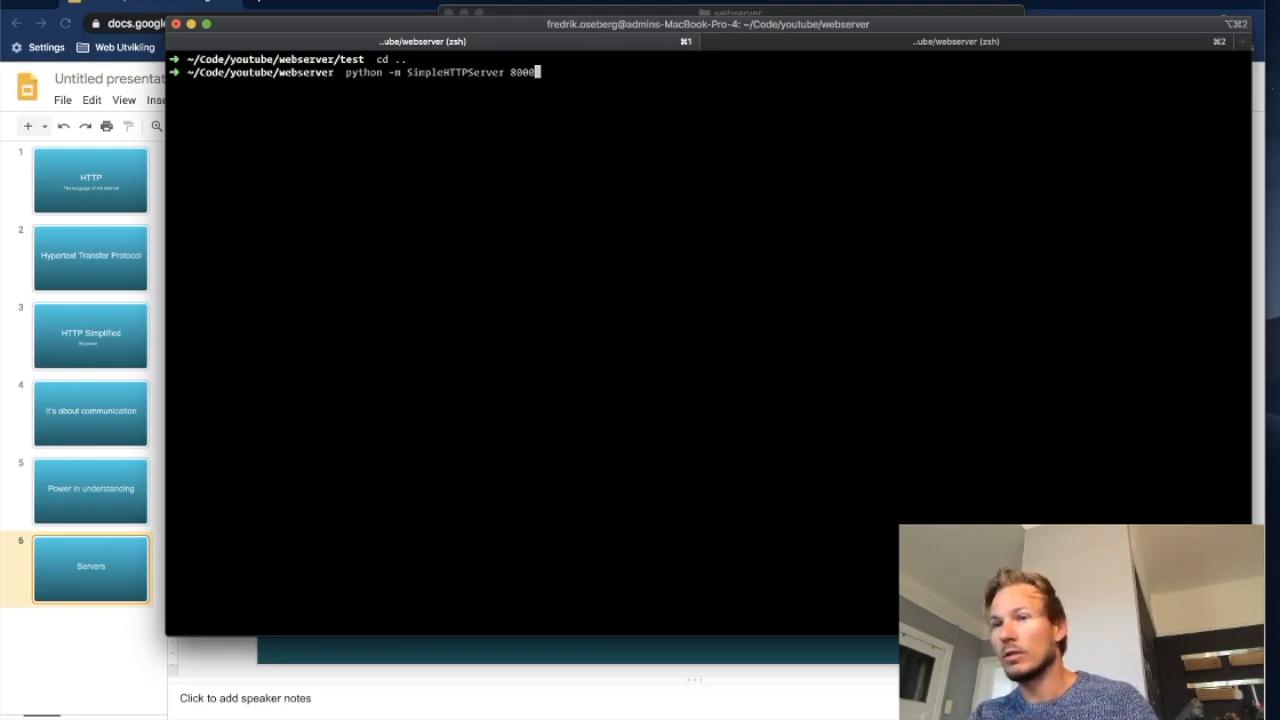
pyautogui.press('Return')
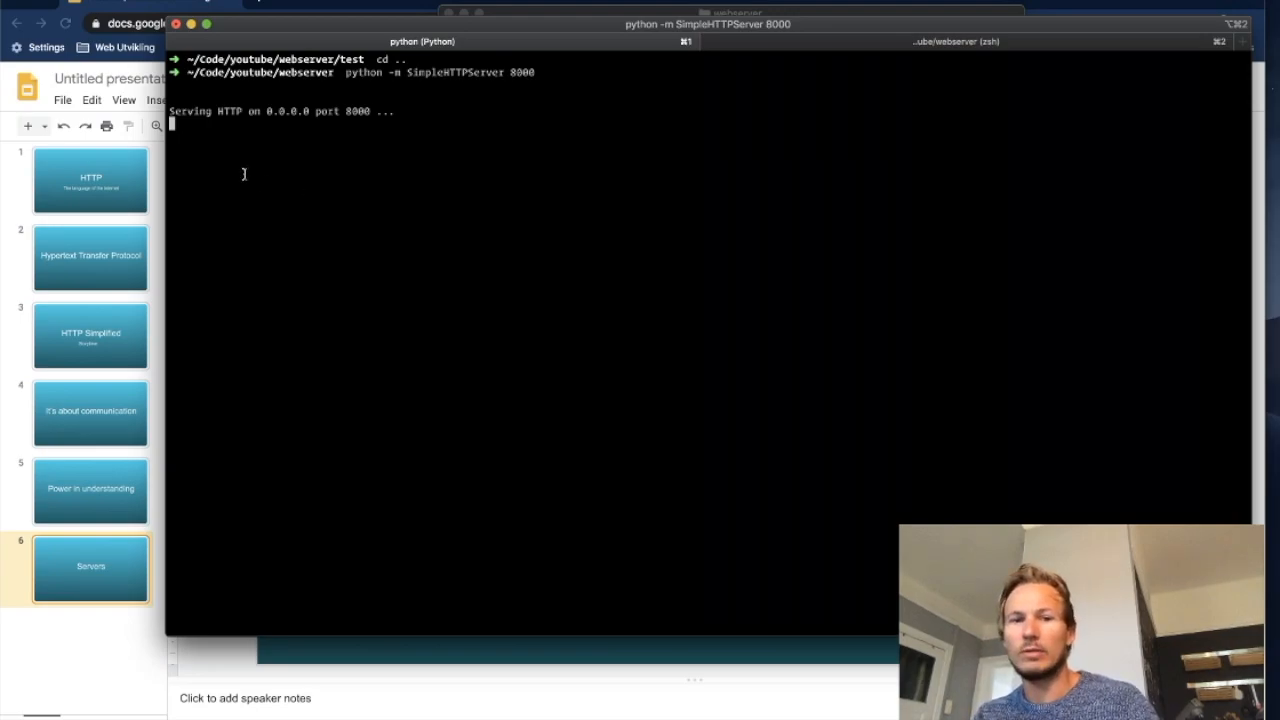
pyautogui.moveTo(358, 8)
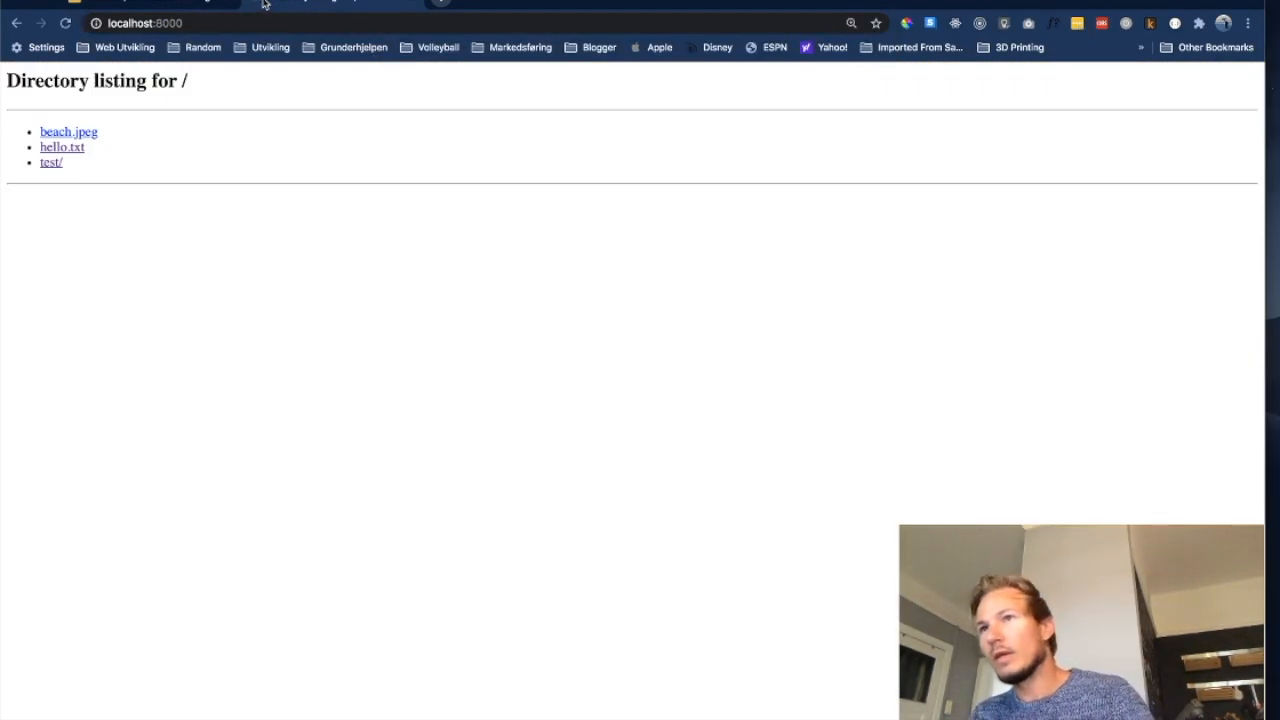
pyautogui.moveTo(280, 4)
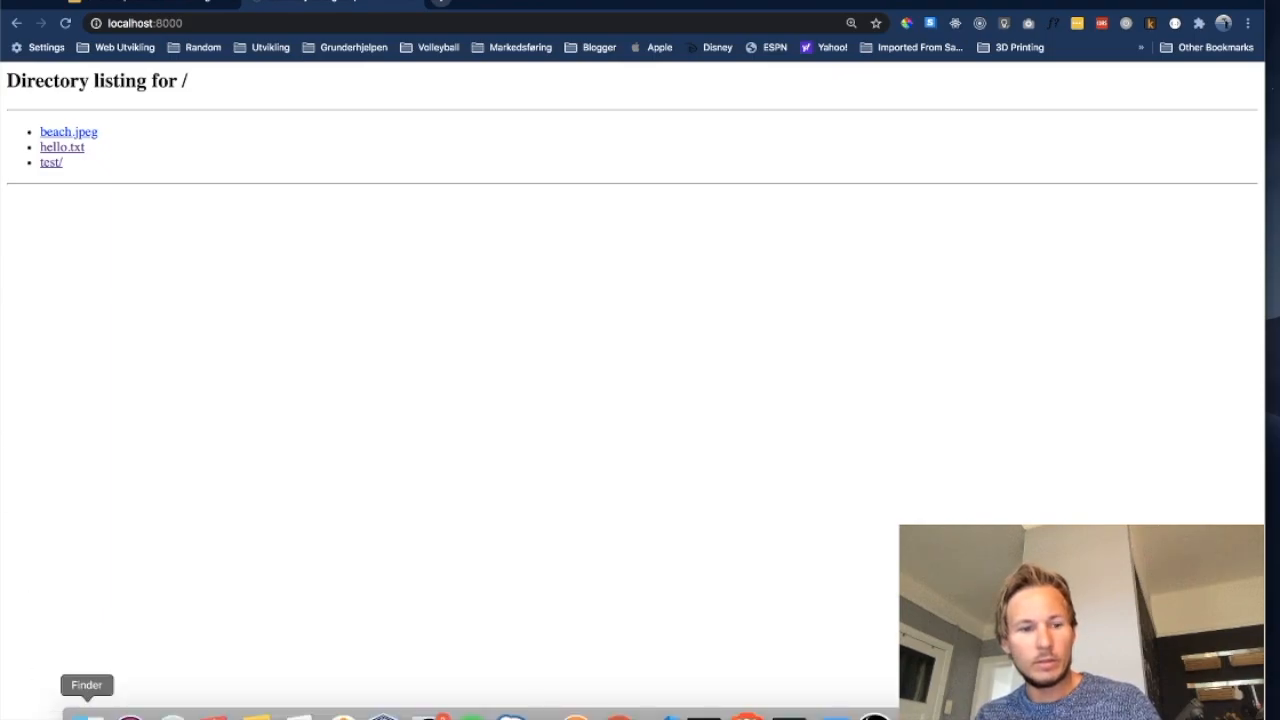
# Step: Bring the webserver Finder window up beside the browser's matching directory listing
pyautogui.click(88, 716)
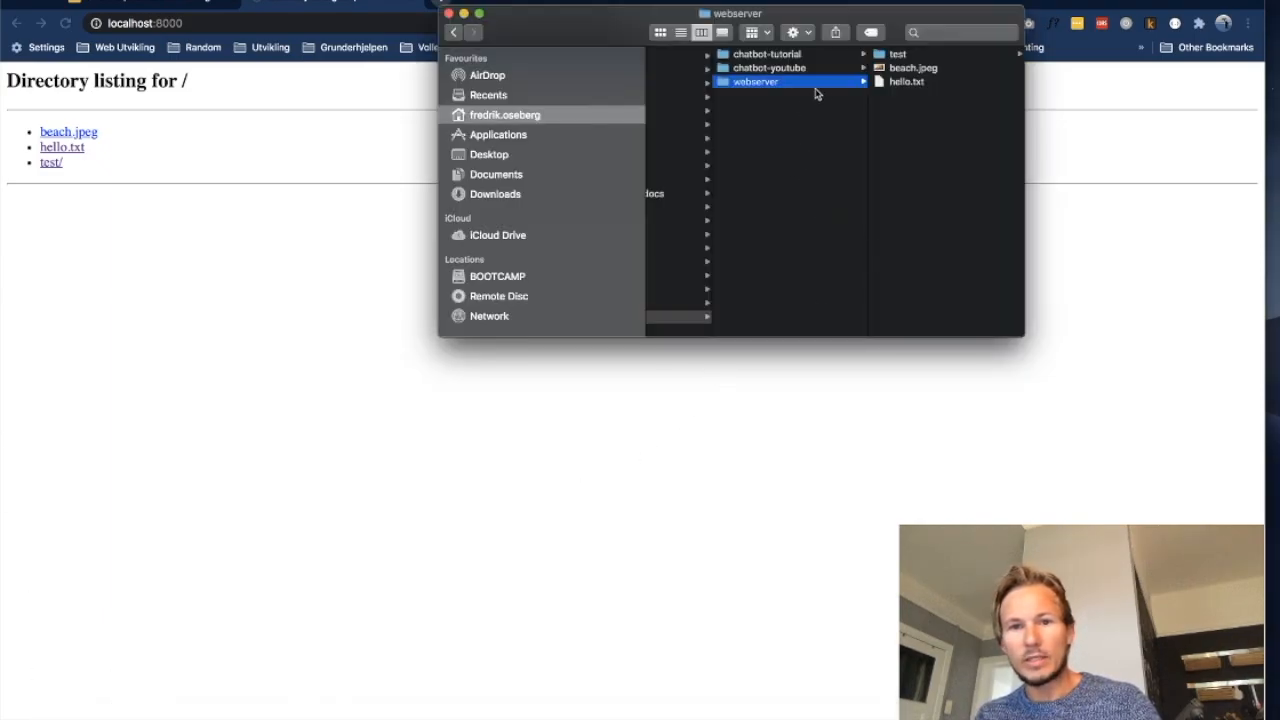
pyautogui.moveTo(876, 120)
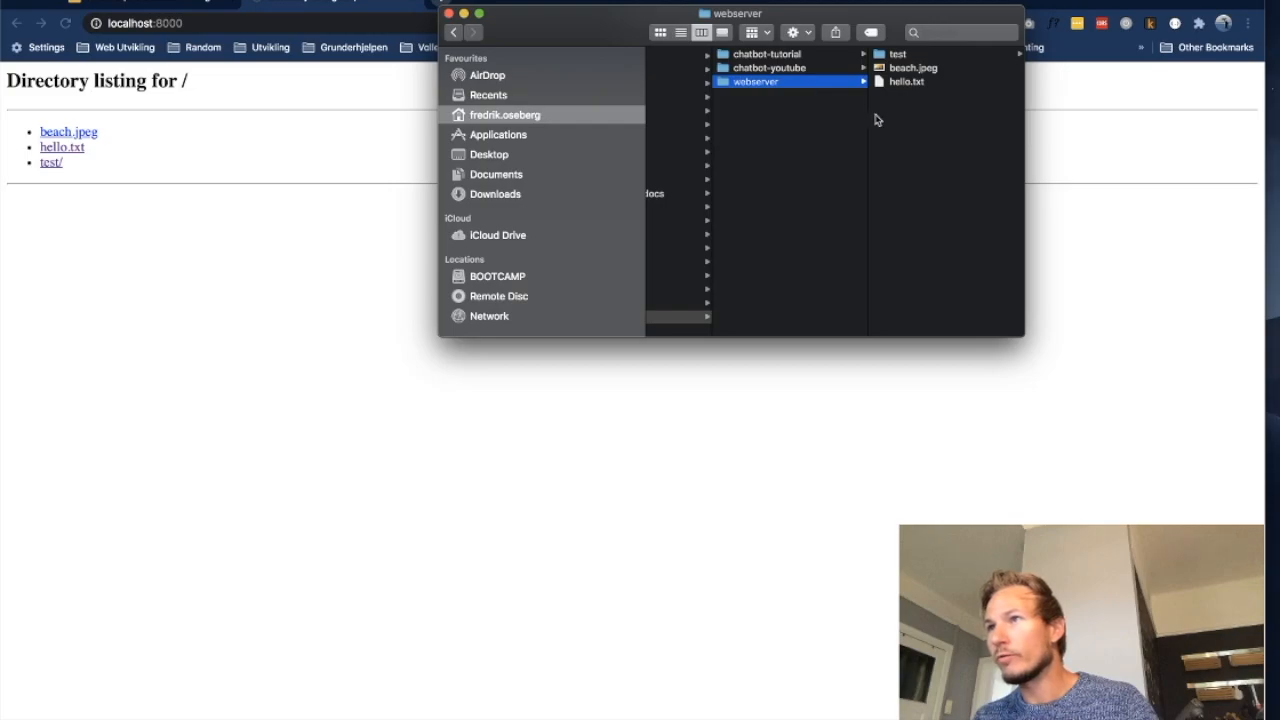
pyautogui.moveTo(910, 56)
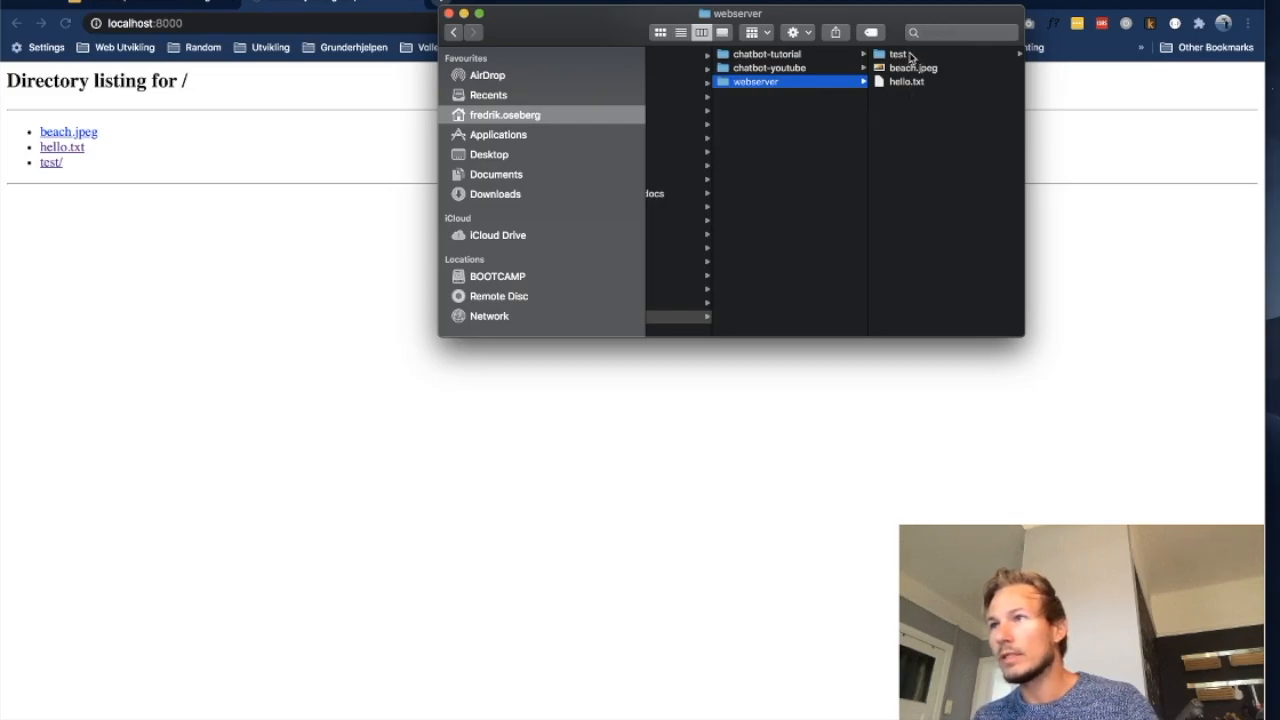
pyautogui.moveTo(948, 76)
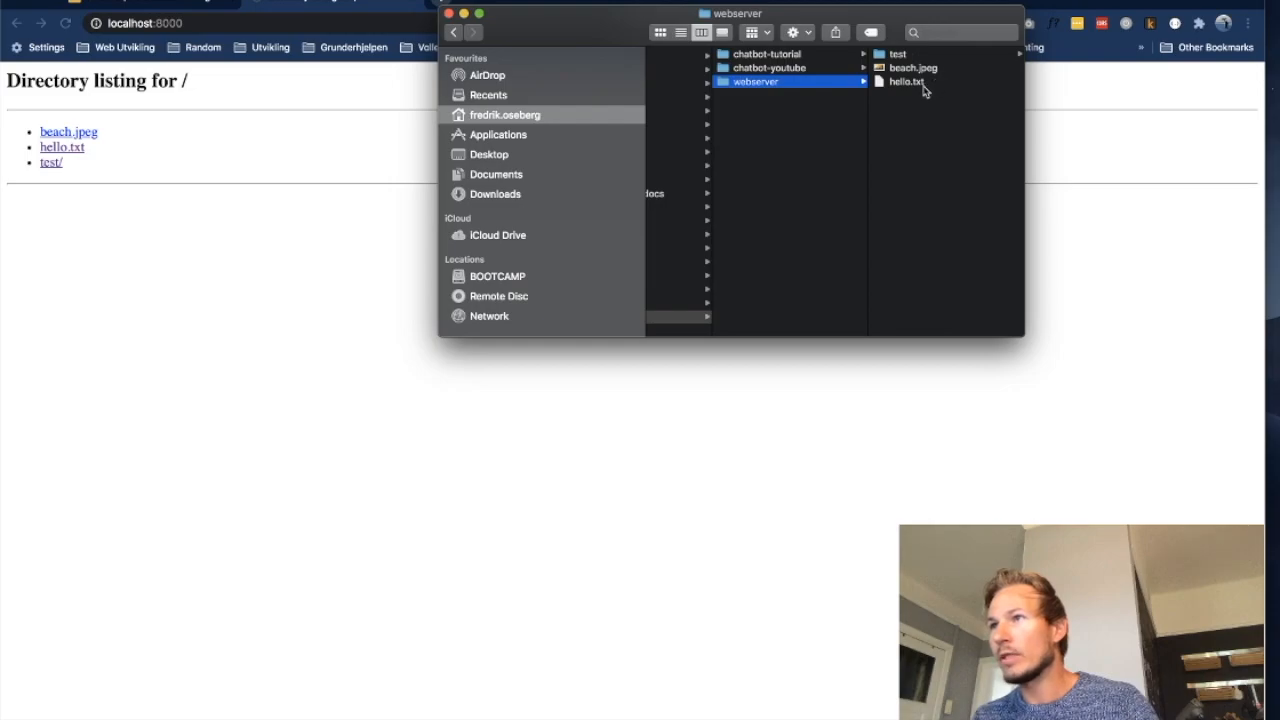
pyautogui.moveTo(920, 96)
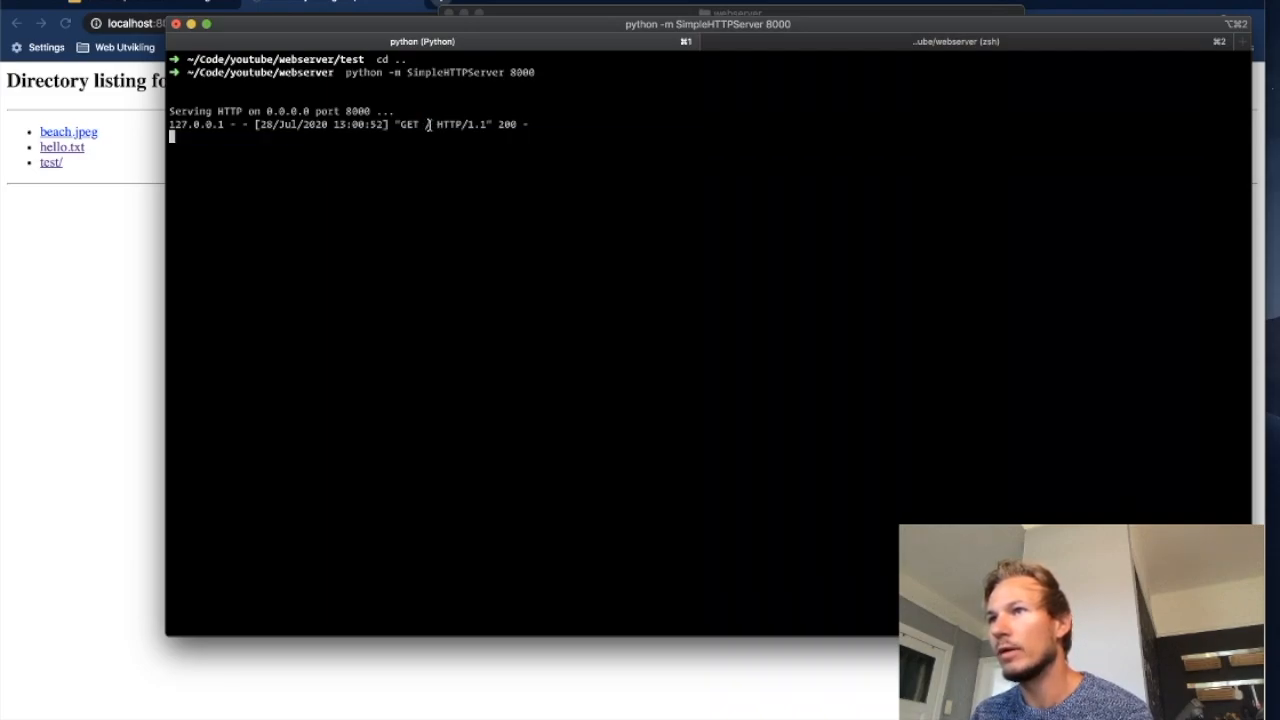
pyautogui.moveTo(436, 184)
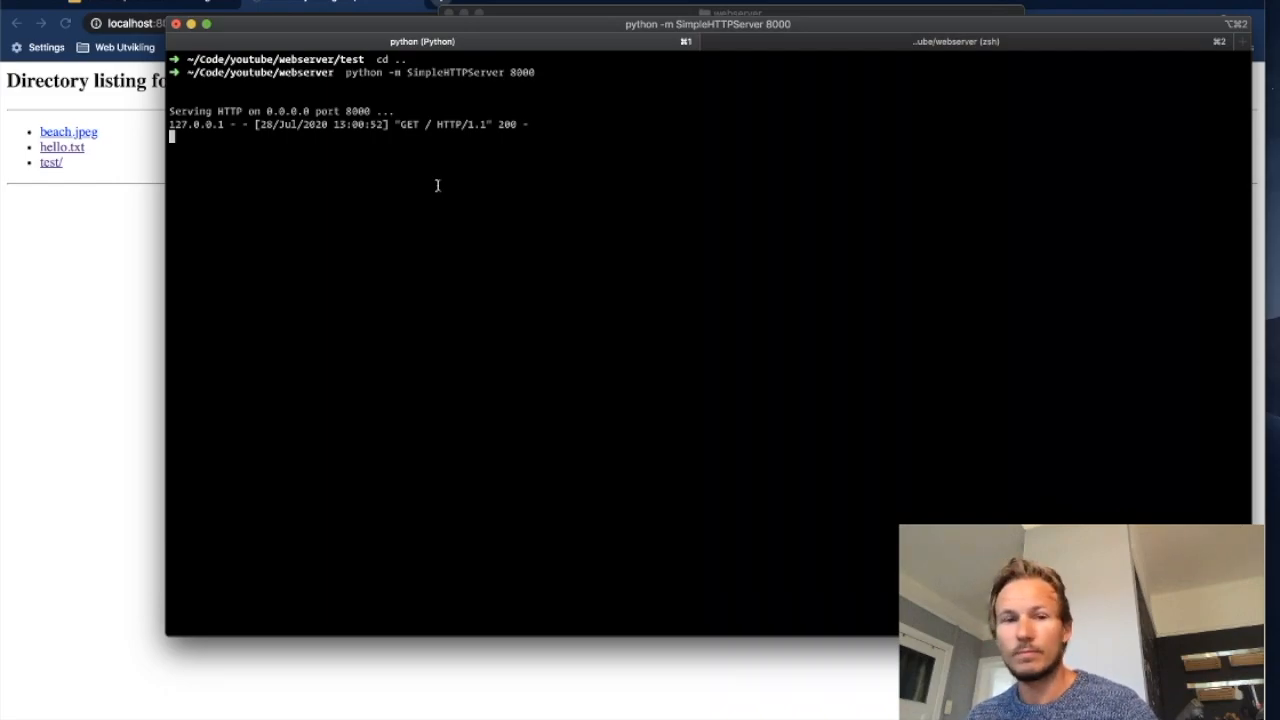
pyautogui.moveTo(120, 232)
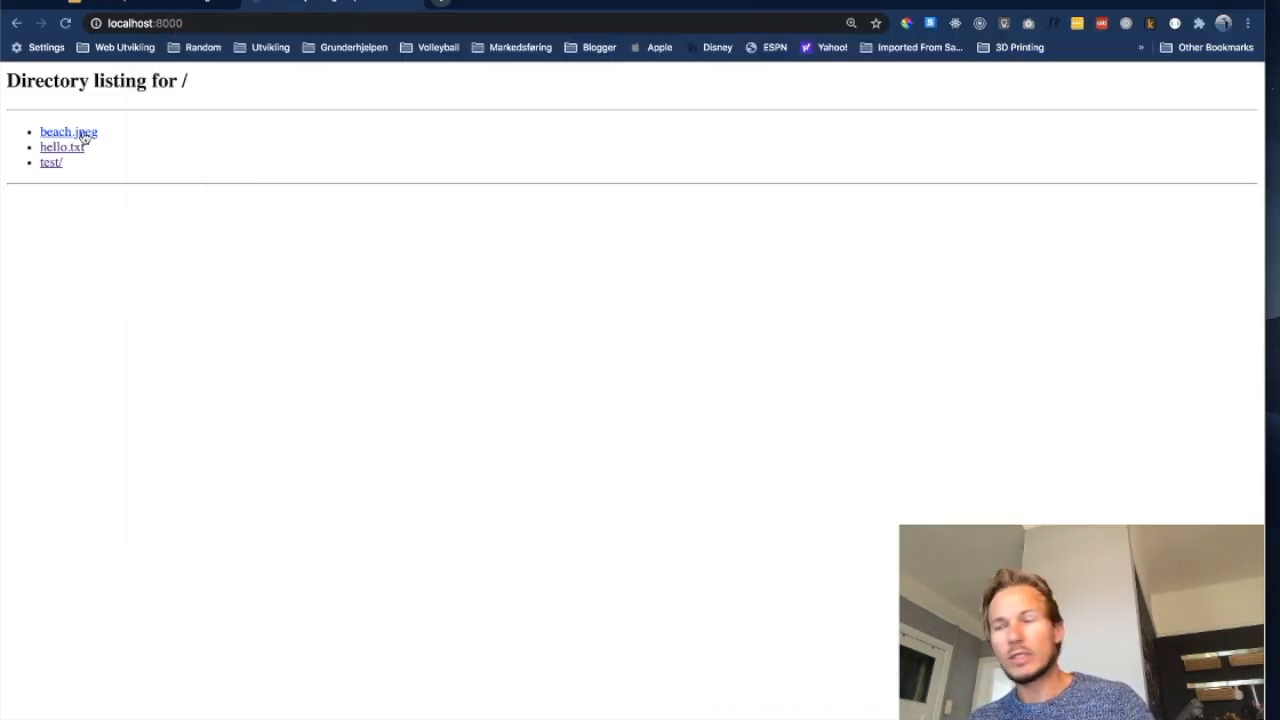
pyautogui.moveTo(108, 184)
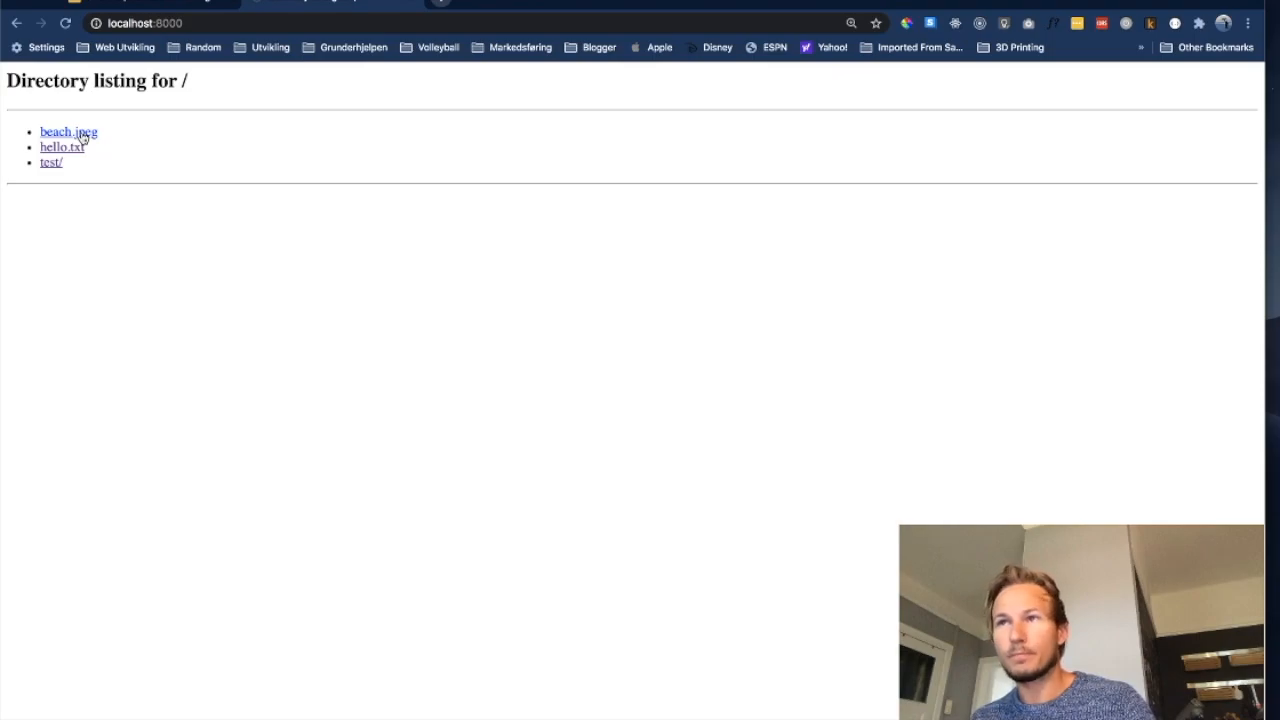
# Step: Load beach.jpeg from the localhost:8000 listing and view its 200 GET entry in the server log
pyautogui.click(68, 132)
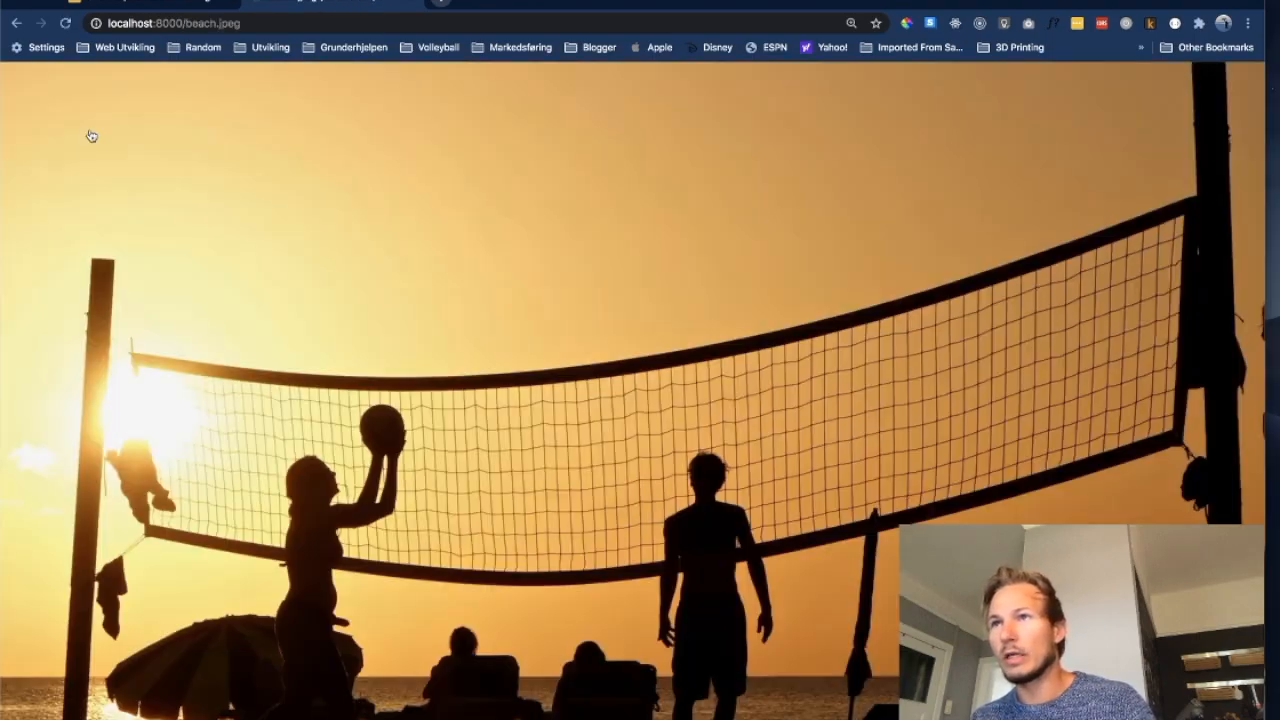
pyautogui.moveTo(292, 308)
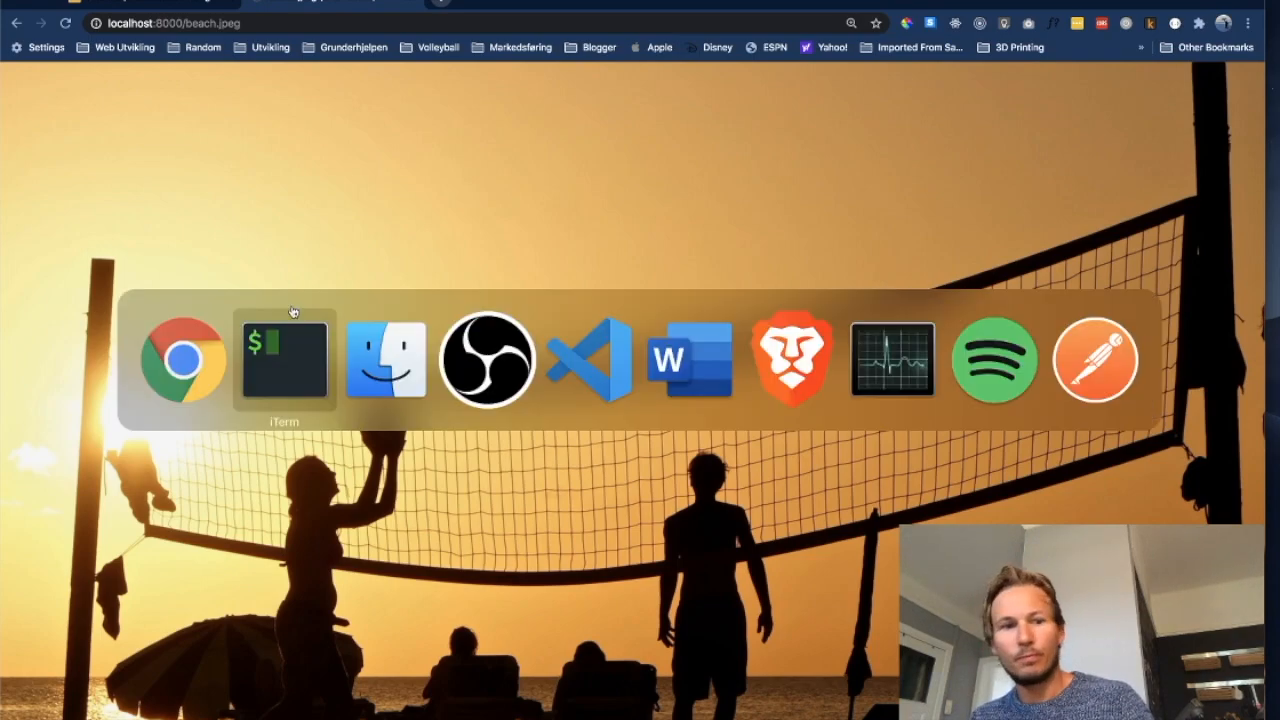
pyautogui.click(284, 358)
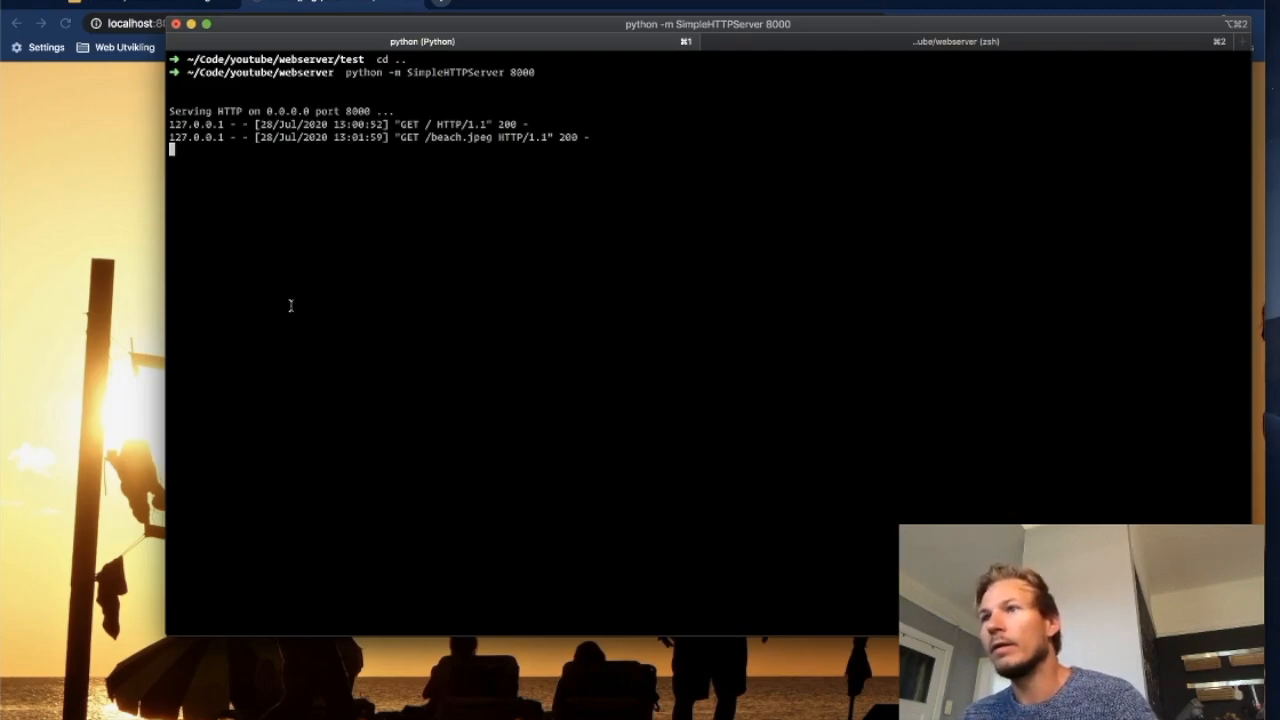
pyautogui.moveTo(372, 168)
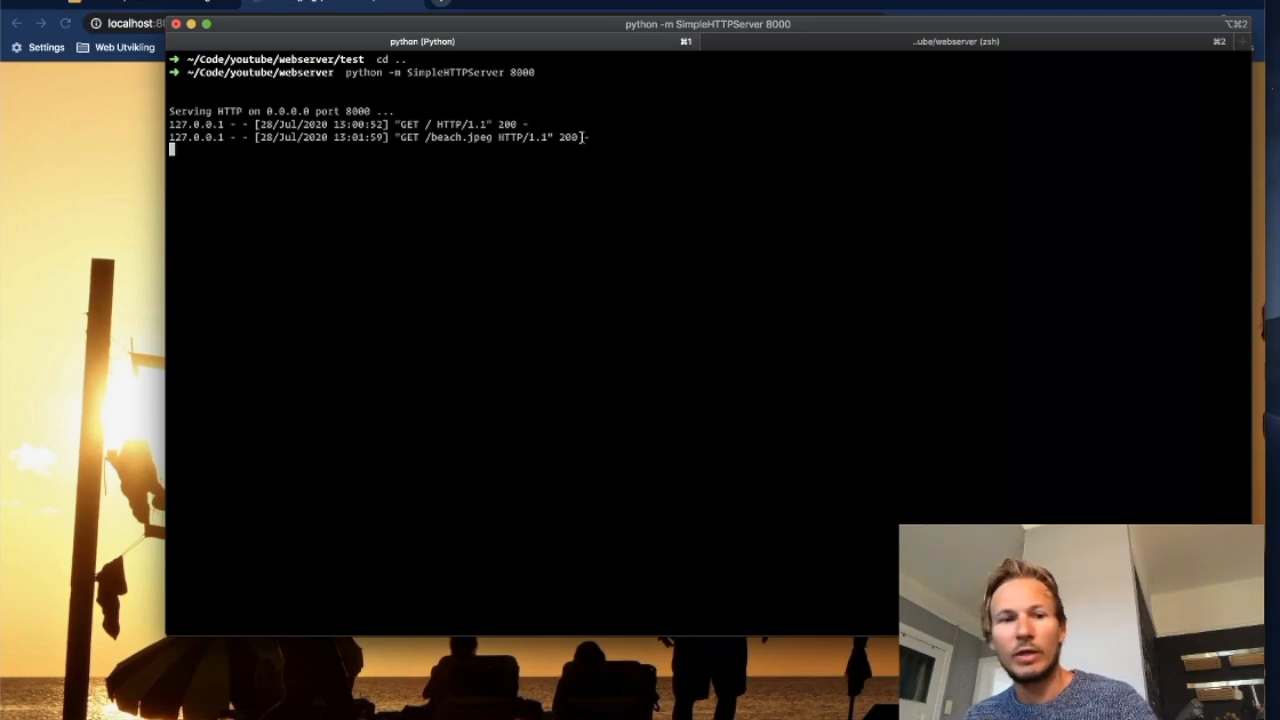
pyautogui.moveTo(96, 332)
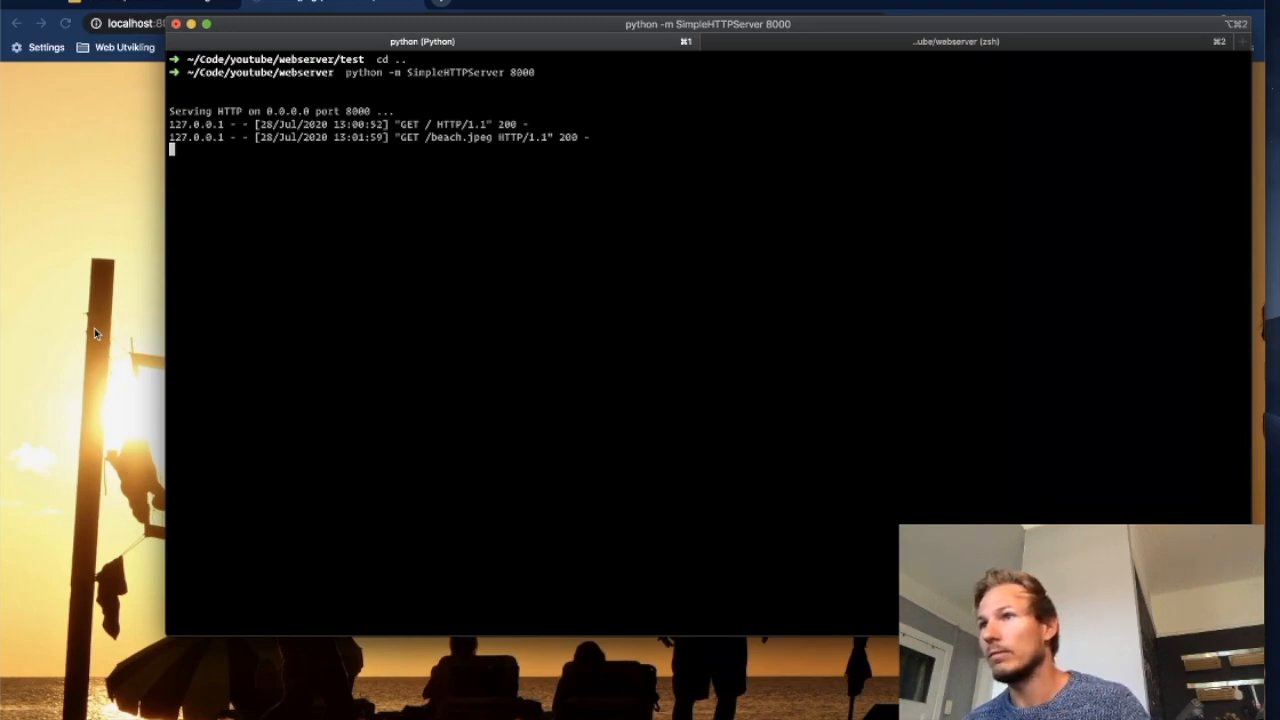
pyautogui.moveTo(64, 320)
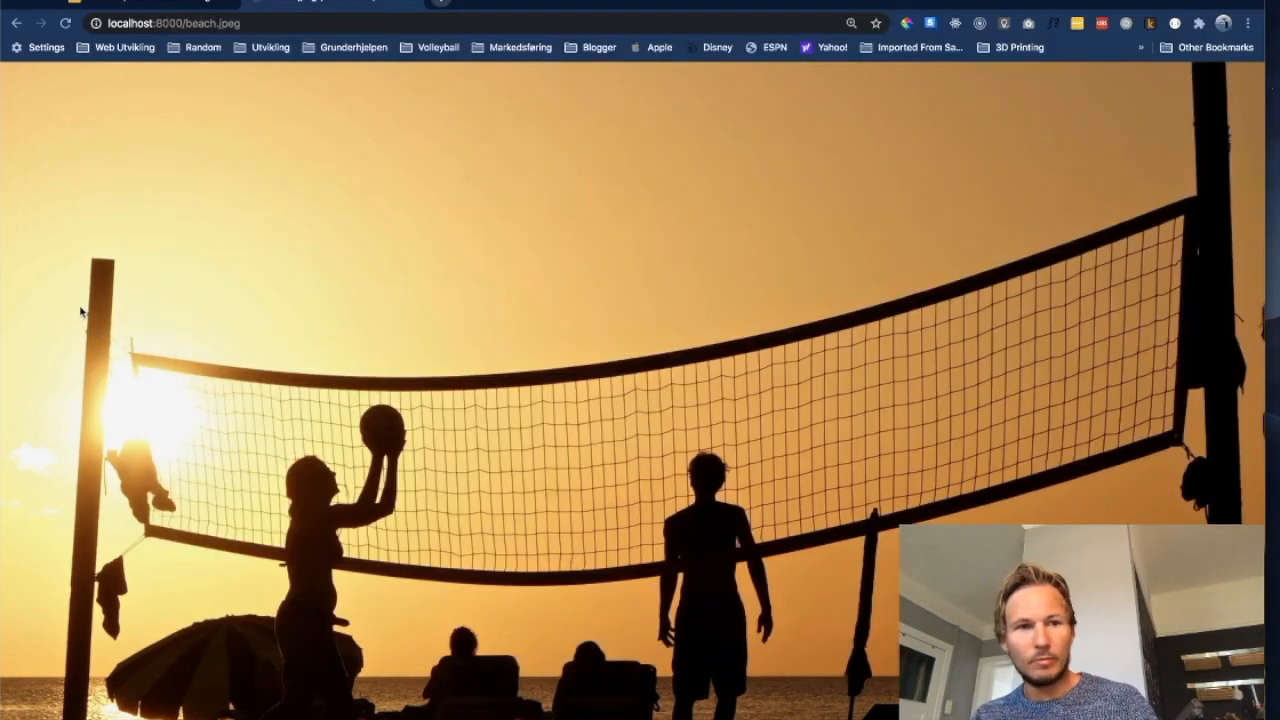
# Step: Navigate from the root listing into test/ and display test_01.txt reading 'This is a test!'
pyautogui.click(18, 24)
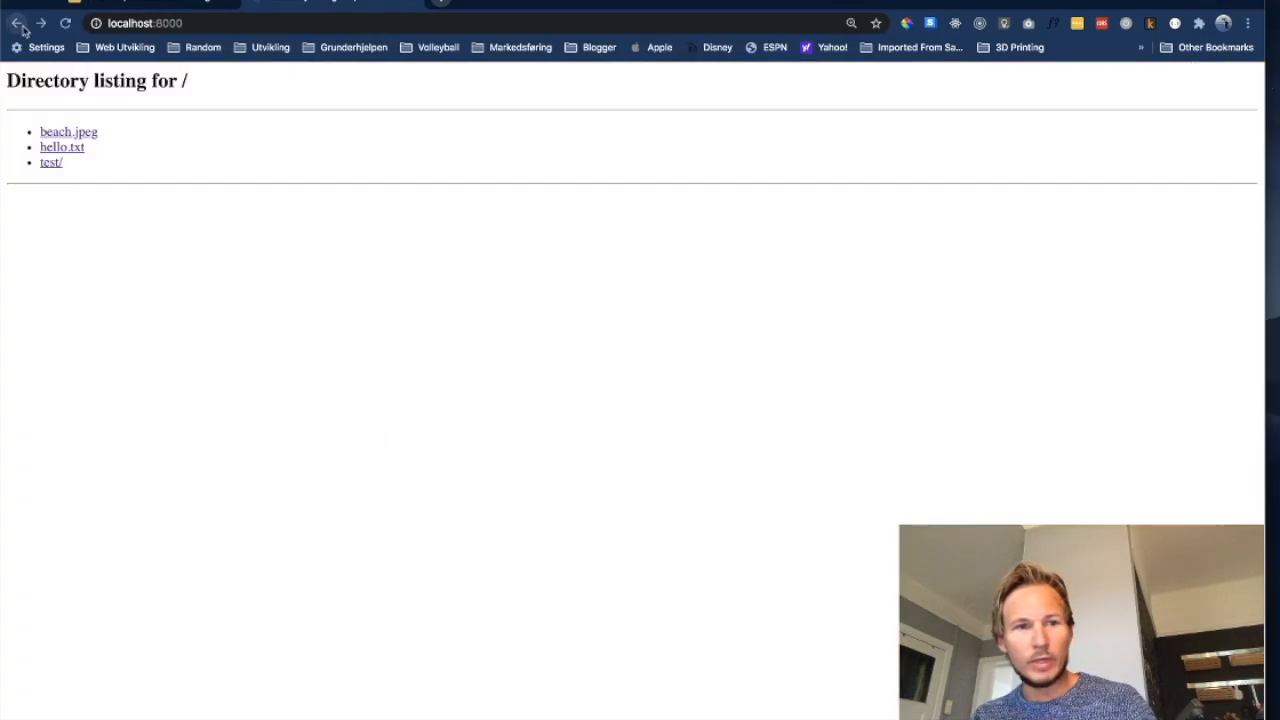
pyautogui.moveTo(164, 166)
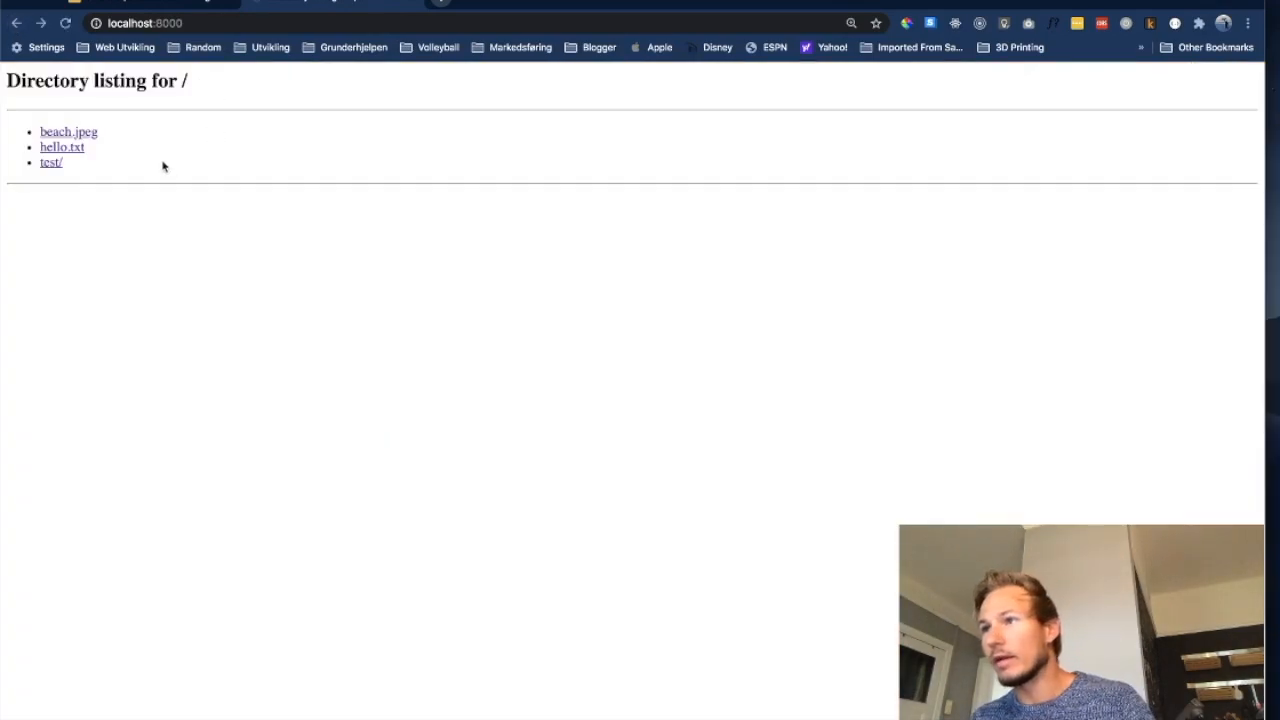
pyautogui.moveTo(52, 162)
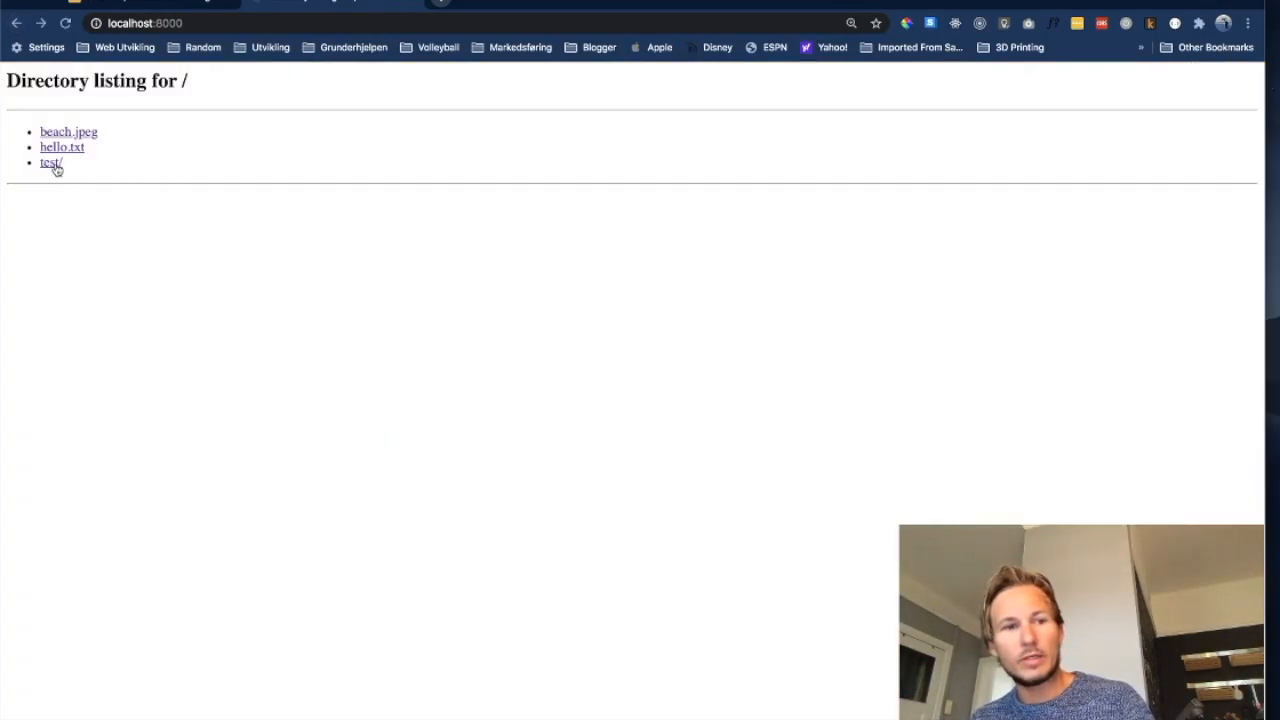
pyautogui.click(50, 162)
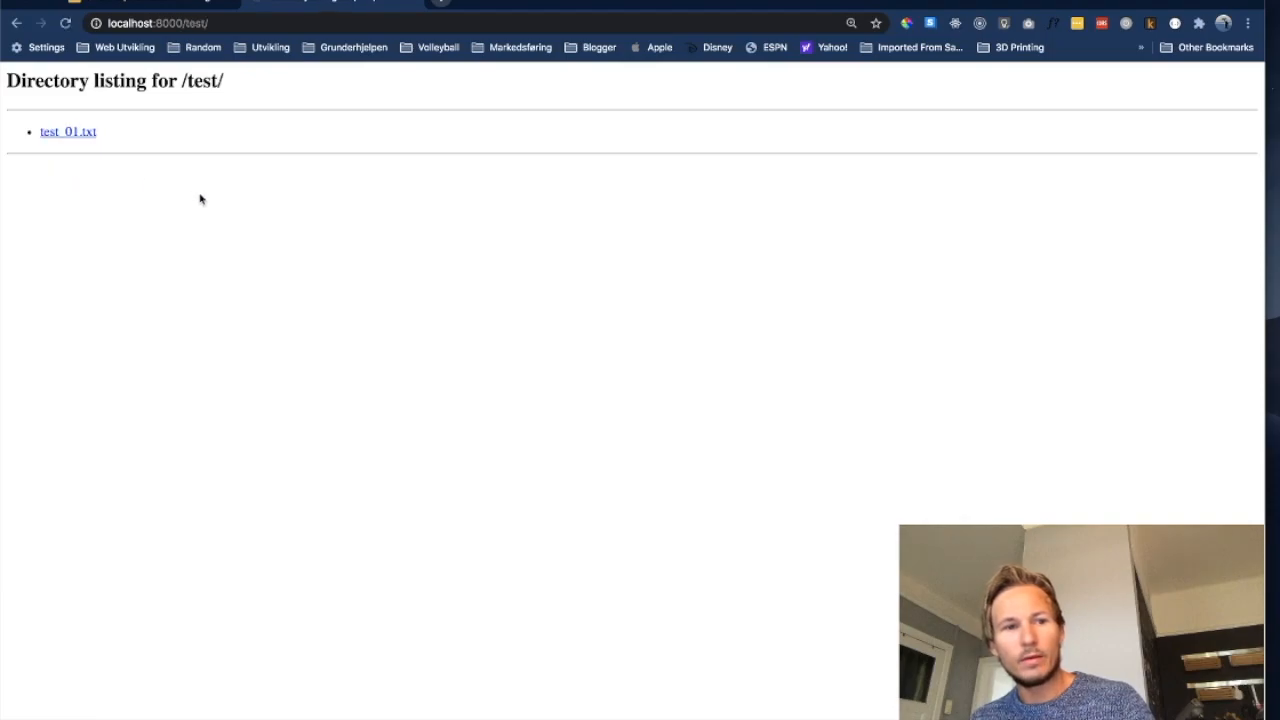
pyautogui.moveTo(76, 130)
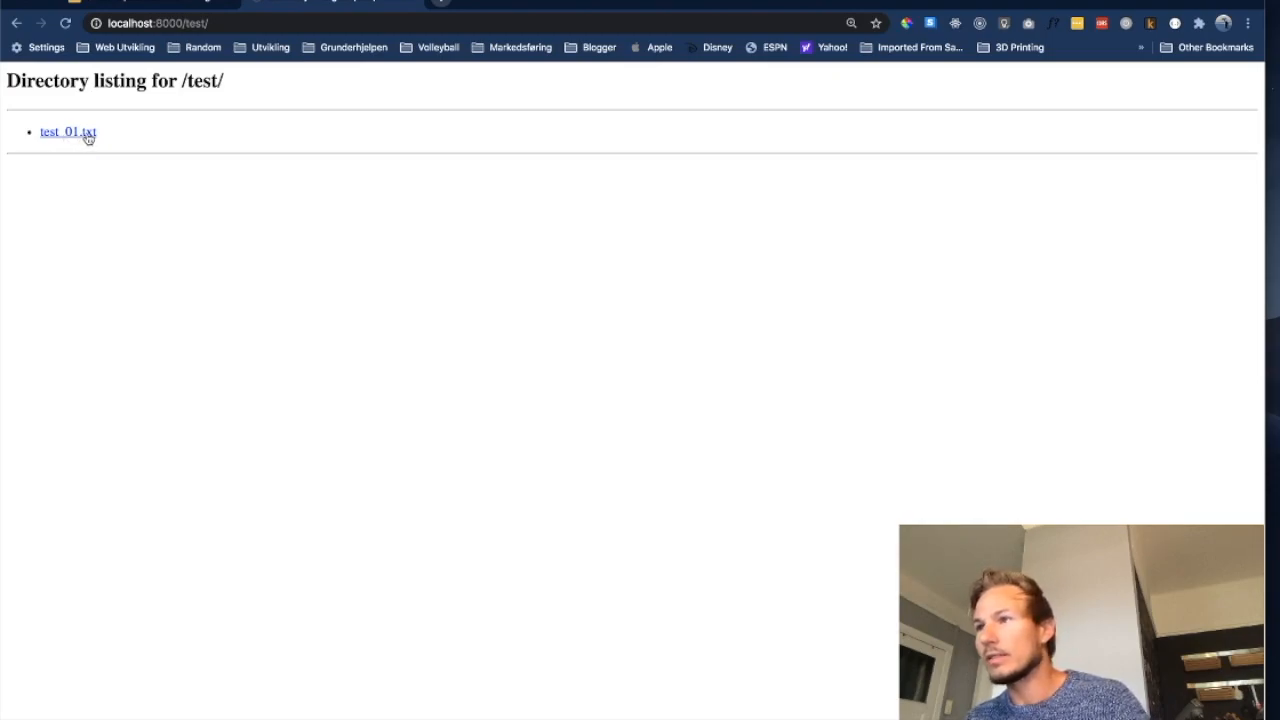
pyautogui.click(68, 132)
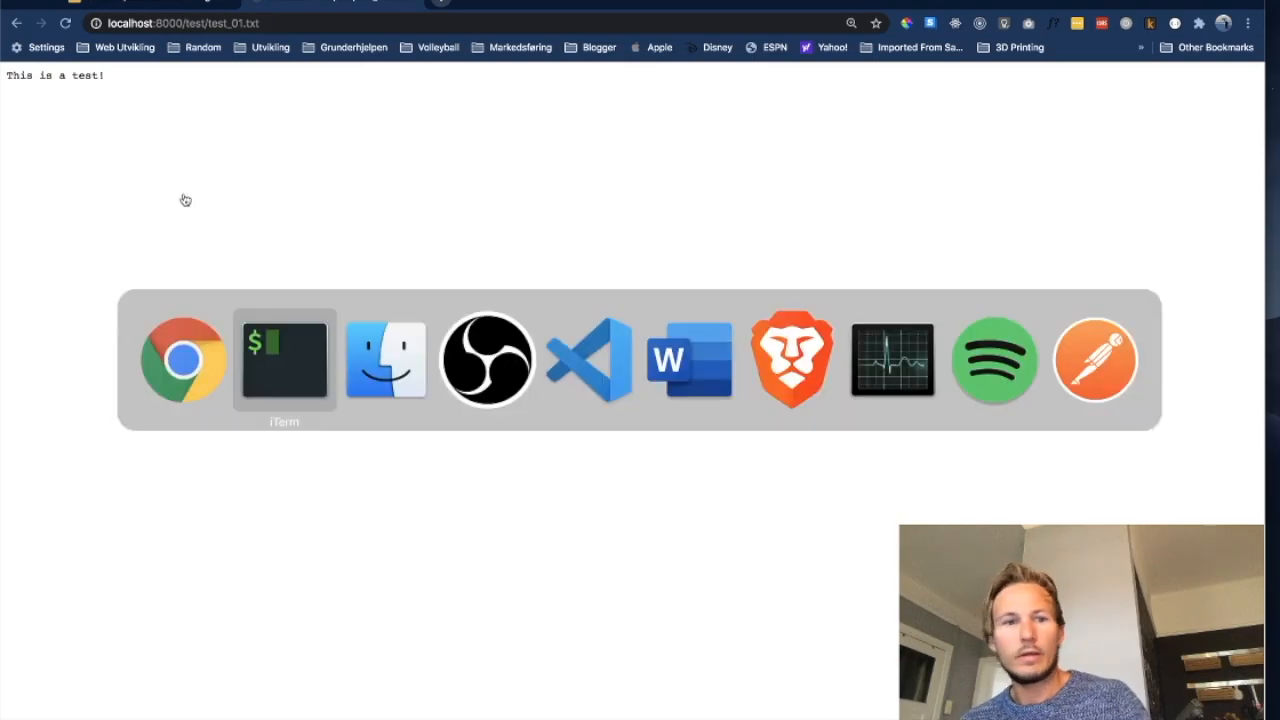
# Step: Review the log's new 200 GET lines for /test/ and /test/test_01.txt in the terminal
pyautogui.click(284, 360)
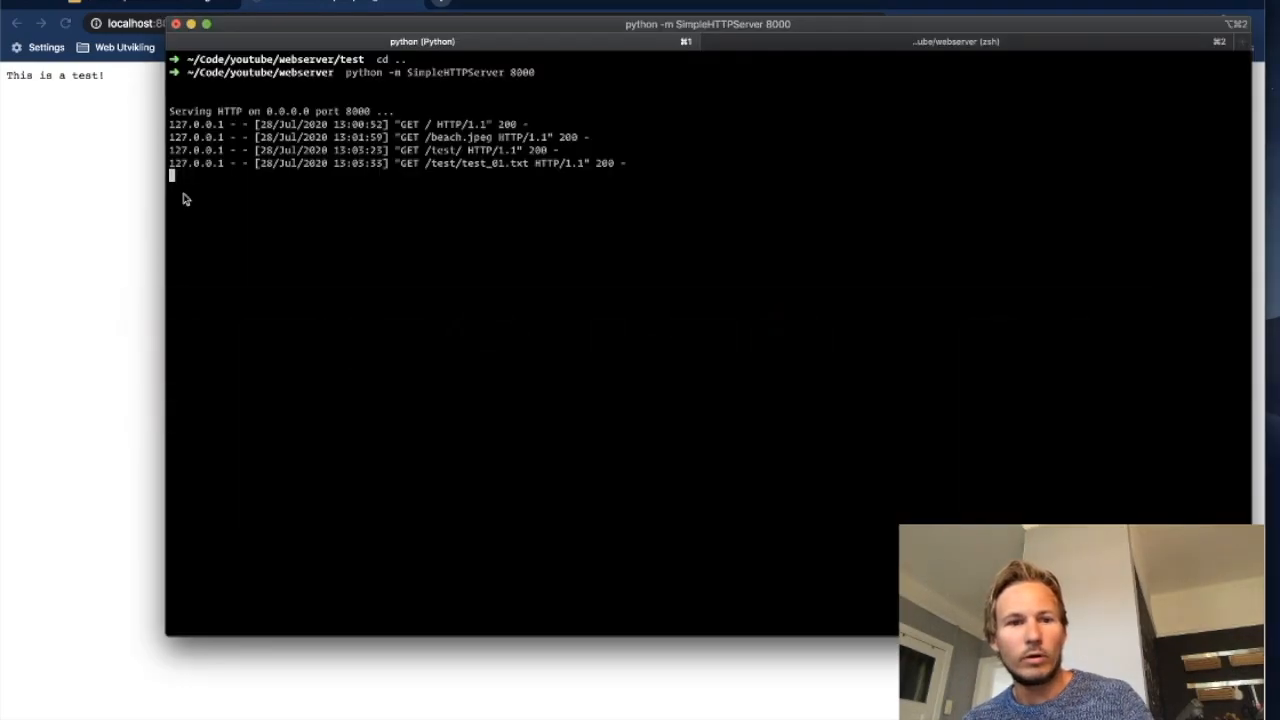
pyautogui.write(']')
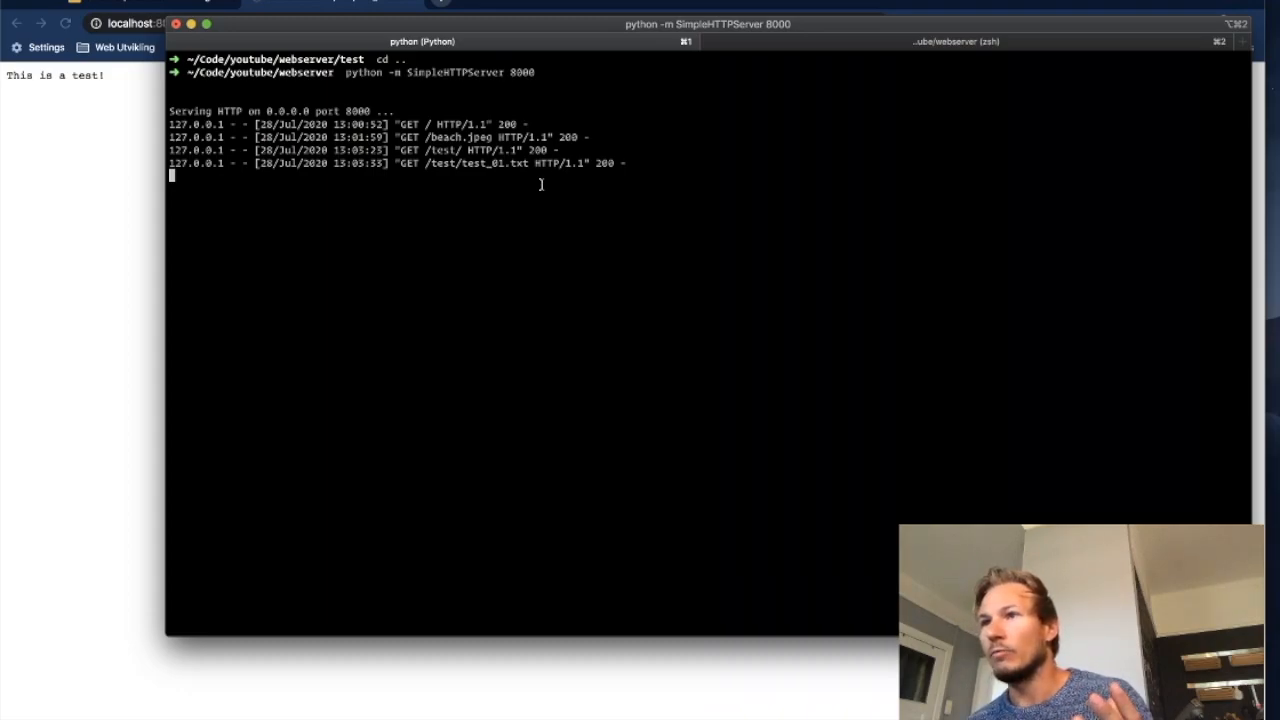
pyautogui.moveTo(460, 190)
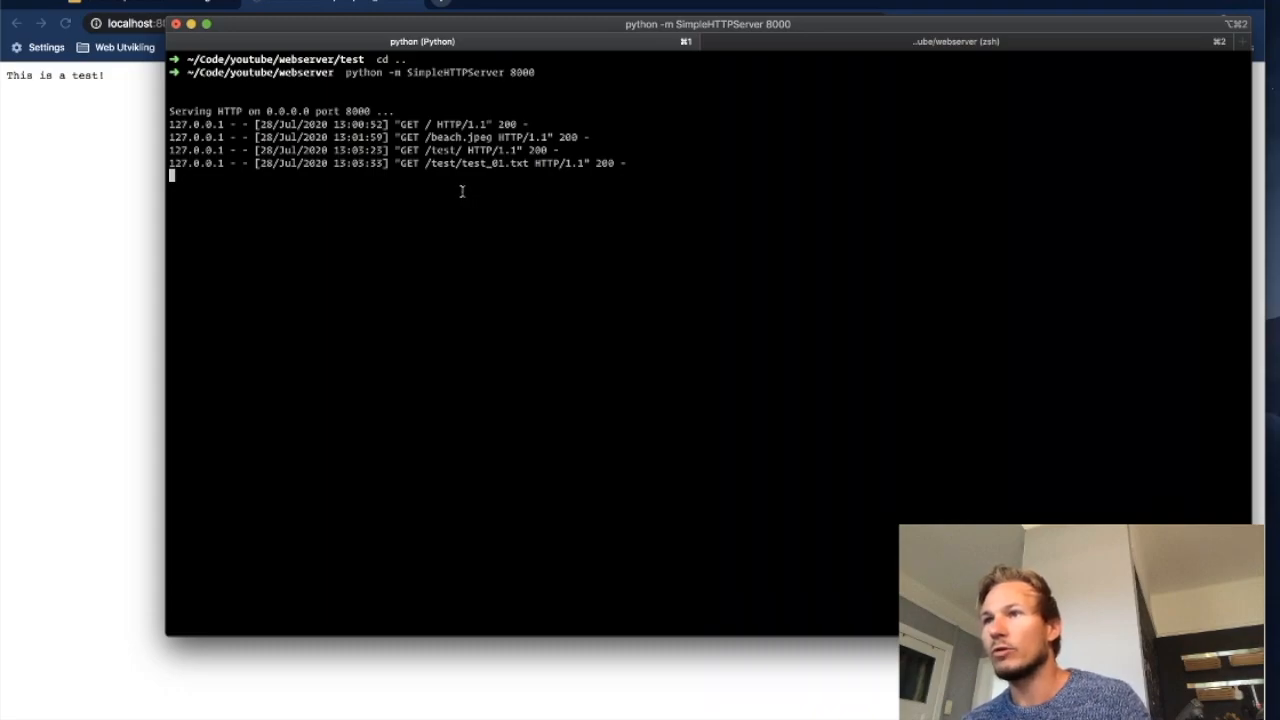
pyautogui.doubleClick(470, 164)
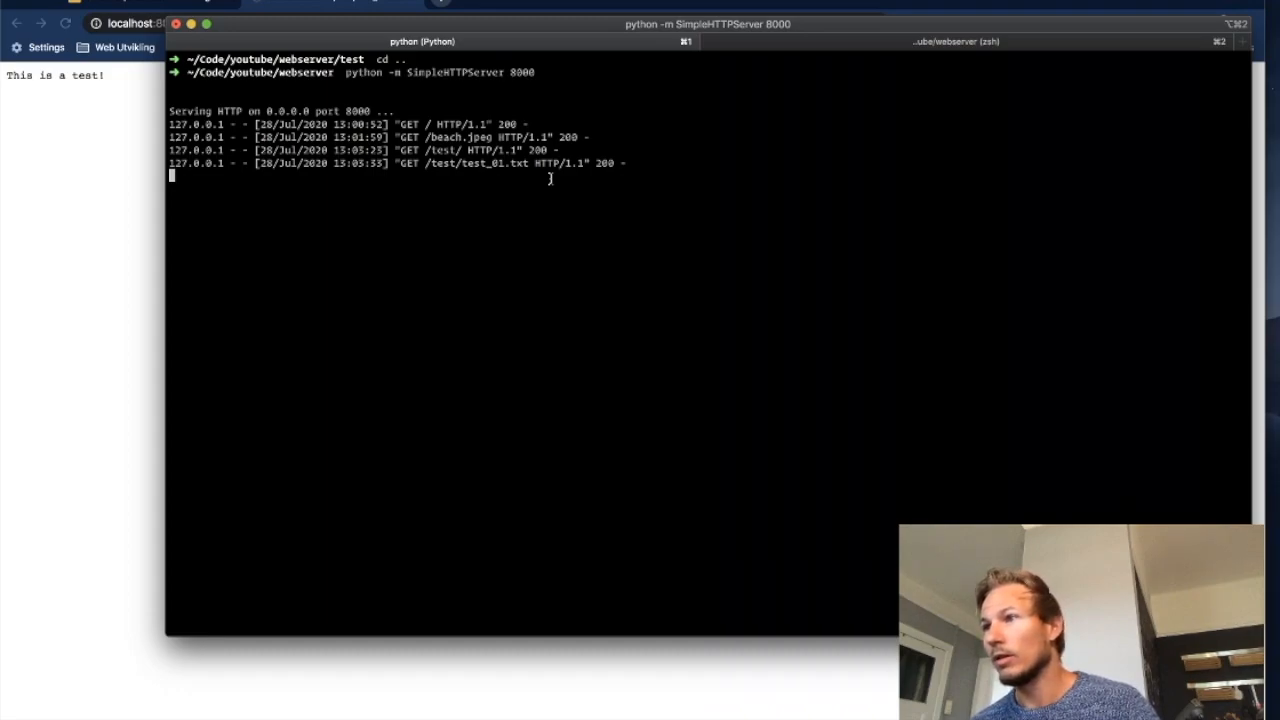
pyautogui.moveTo(252, 164)
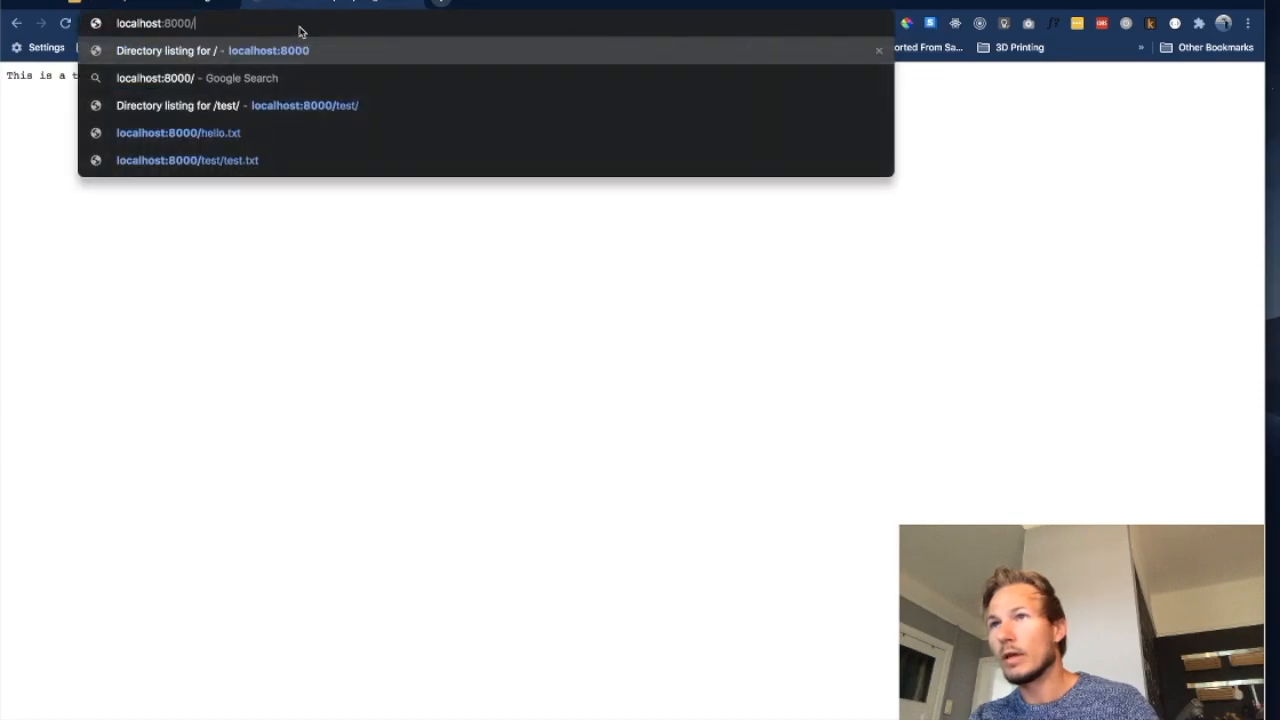
# Step: Request localhost:8000/failure.txt so the server returns a 404 File not found page
pyautogui.write('fail')
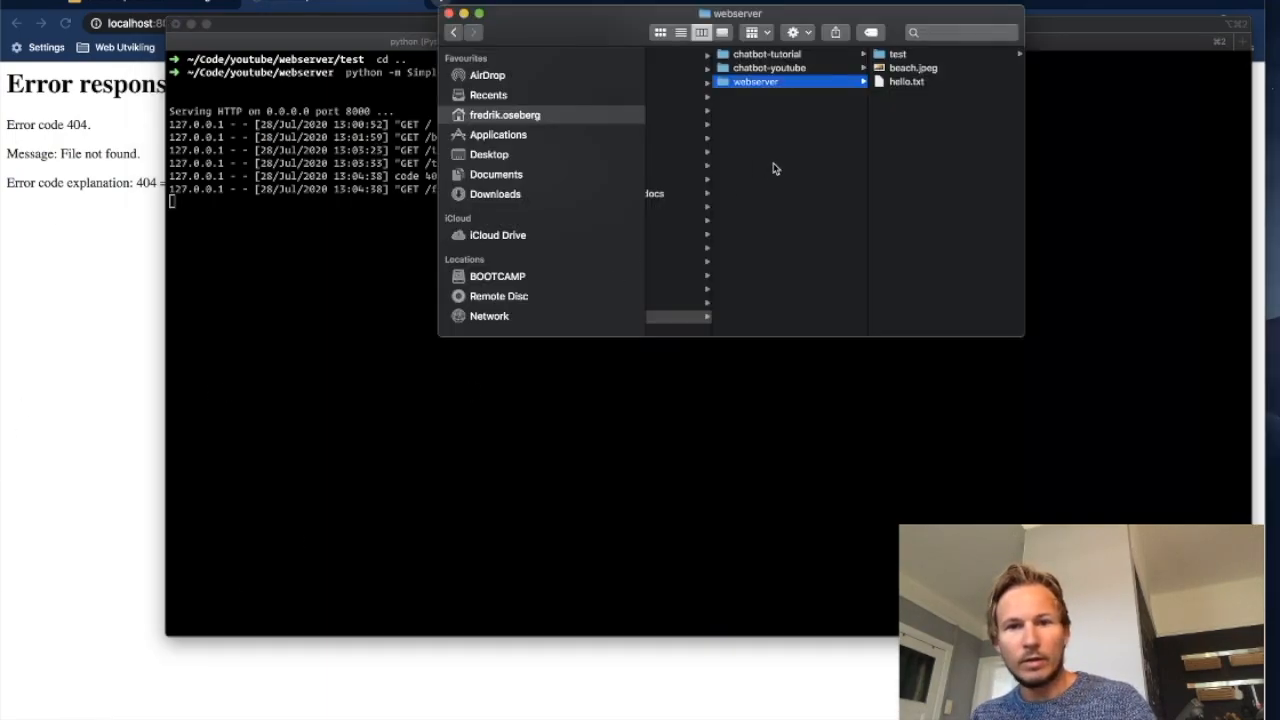
pyautogui.moveTo(904, 160)
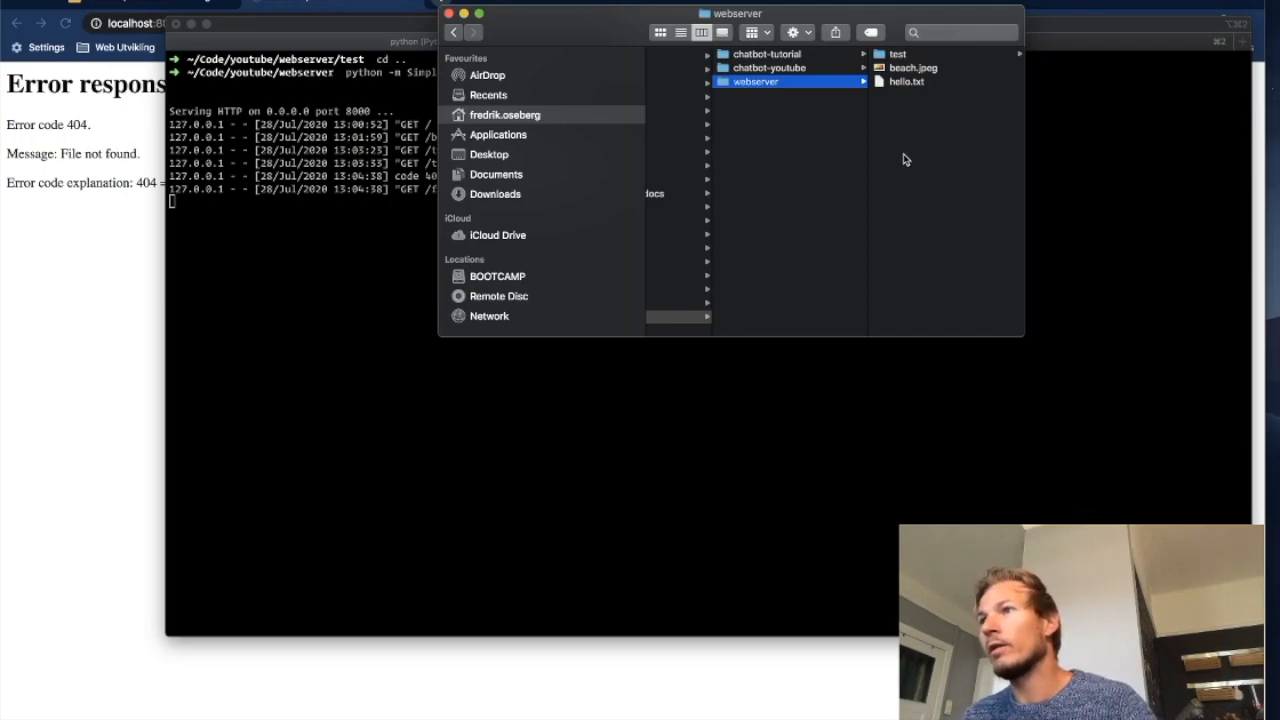